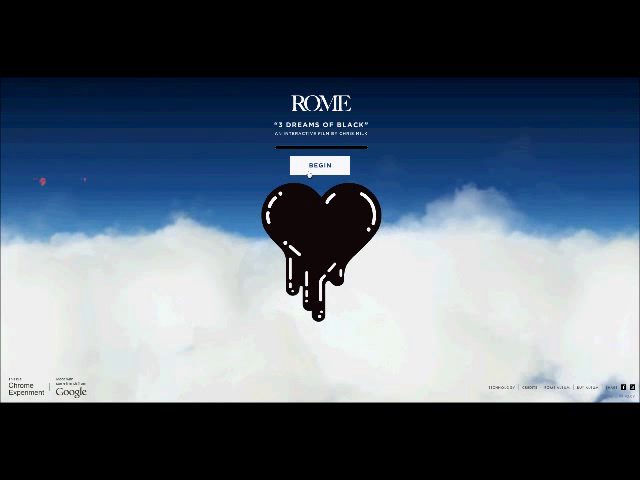
Step: Begin the ROME film so the moving car wheel footage plays
left_click(320, 167)
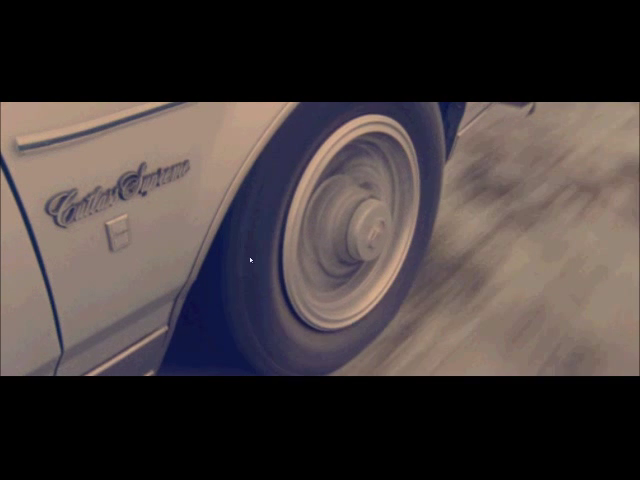